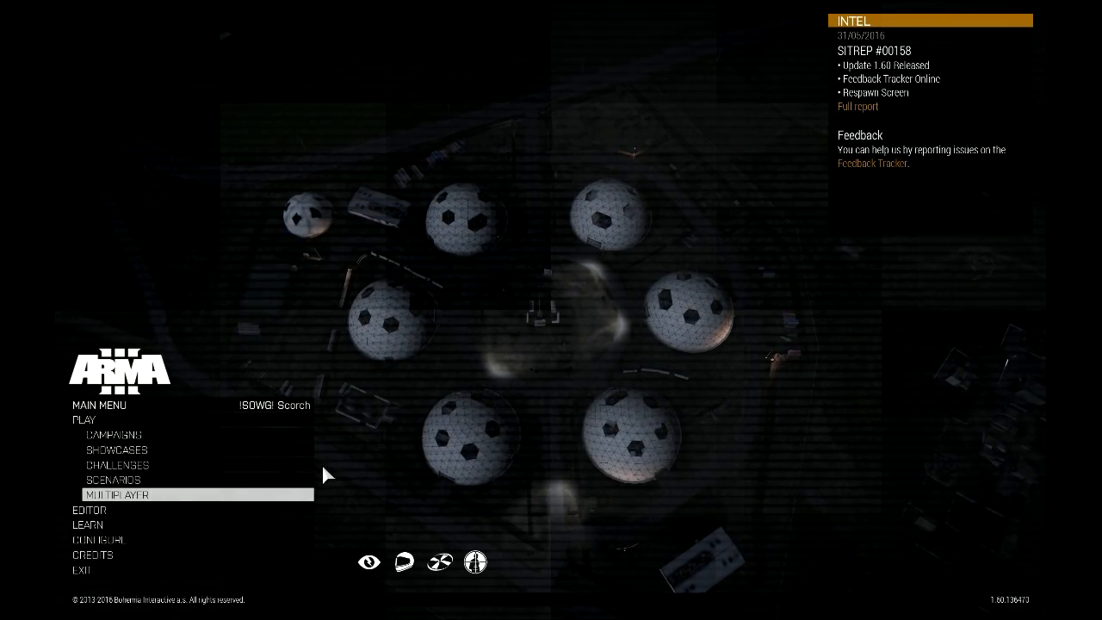
# Reach the Host Server page of the multiplayer server browser from the main menu
pyautogui.click(131, 494)
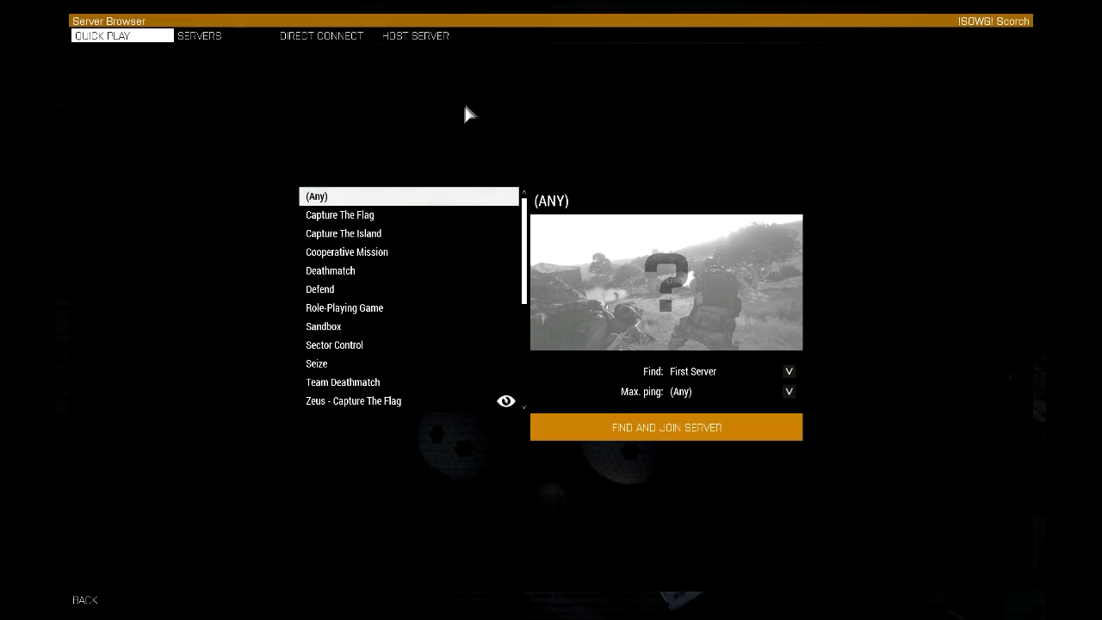
pyautogui.click(417, 35)
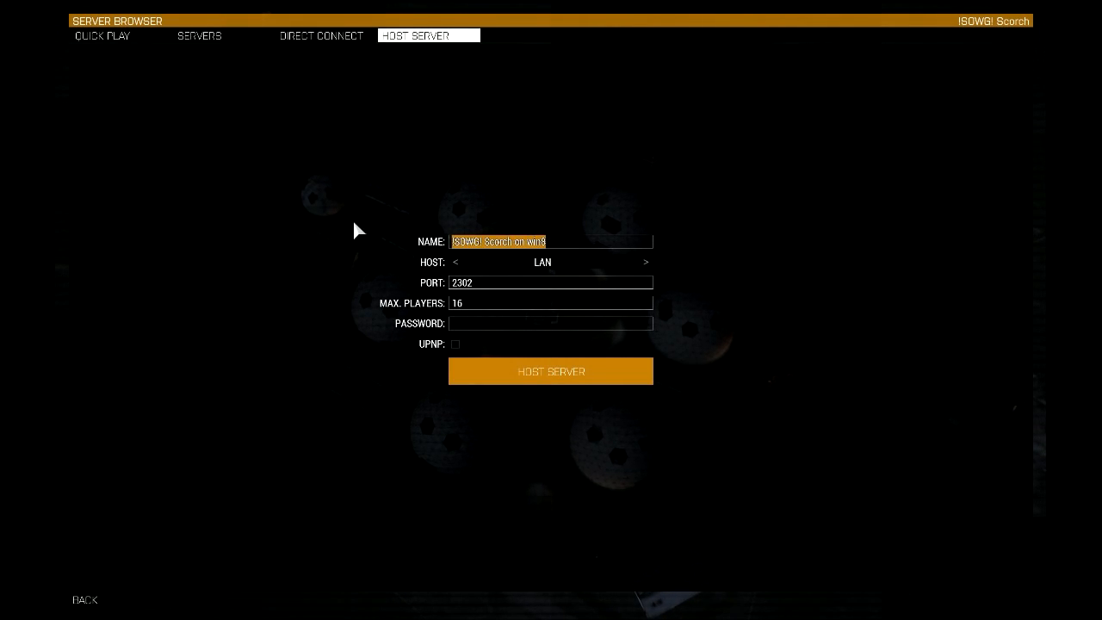
pyautogui.moveTo(585, 307)
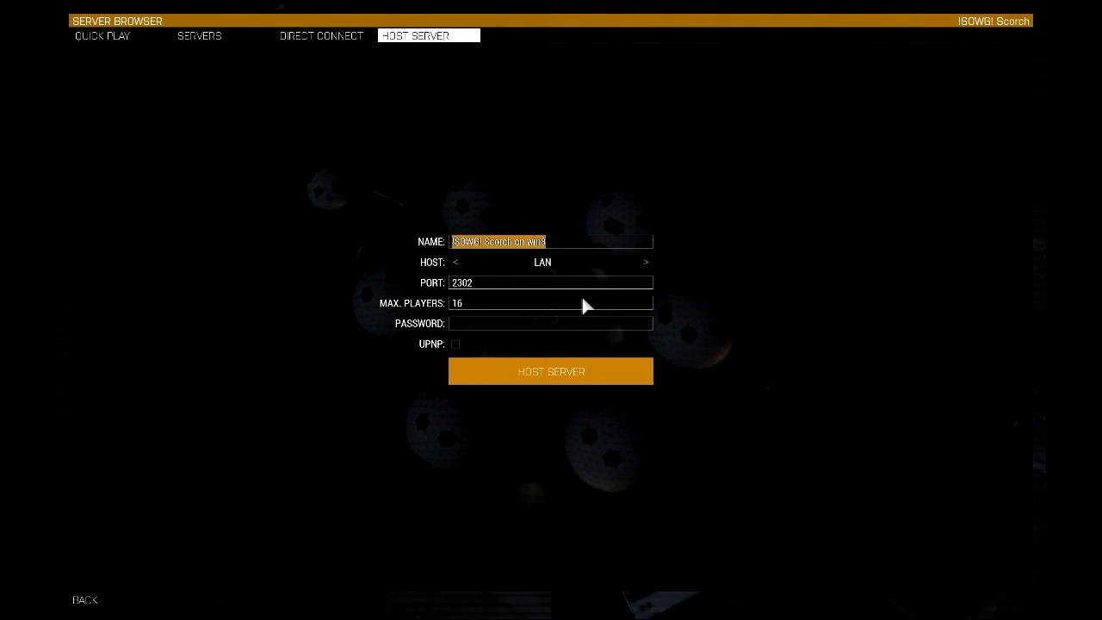
pyautogui.moveTo(655, 274)
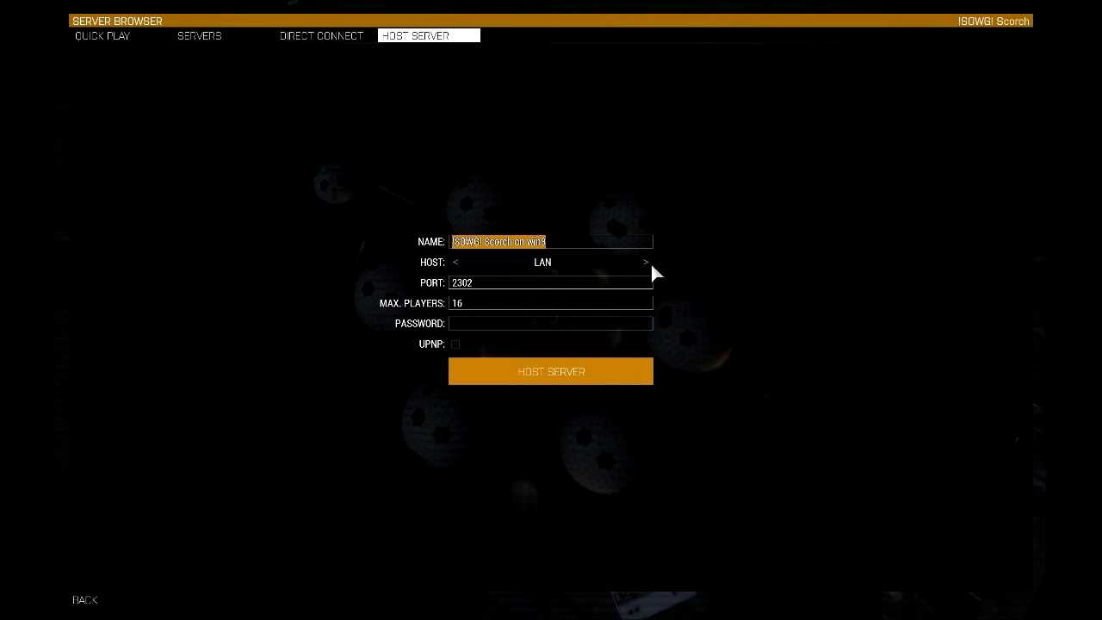
# Set the host type to Internet and enable UPnP for the new server
pyautogui.click(646, 262)
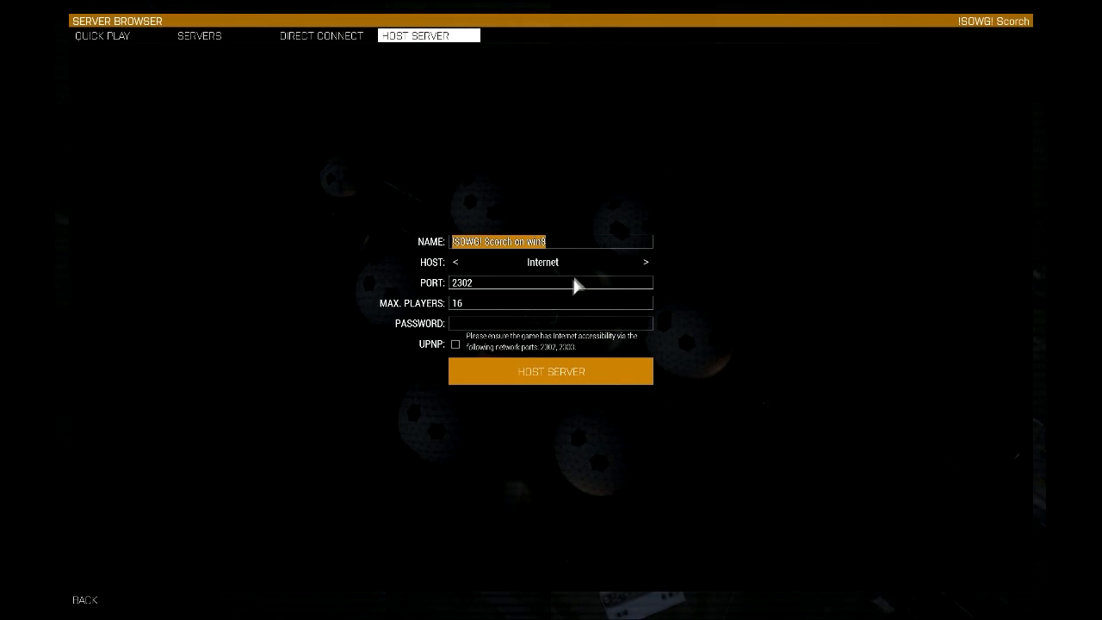
pyautogui.moveTo(566, 305)
pyautogui.write('2')
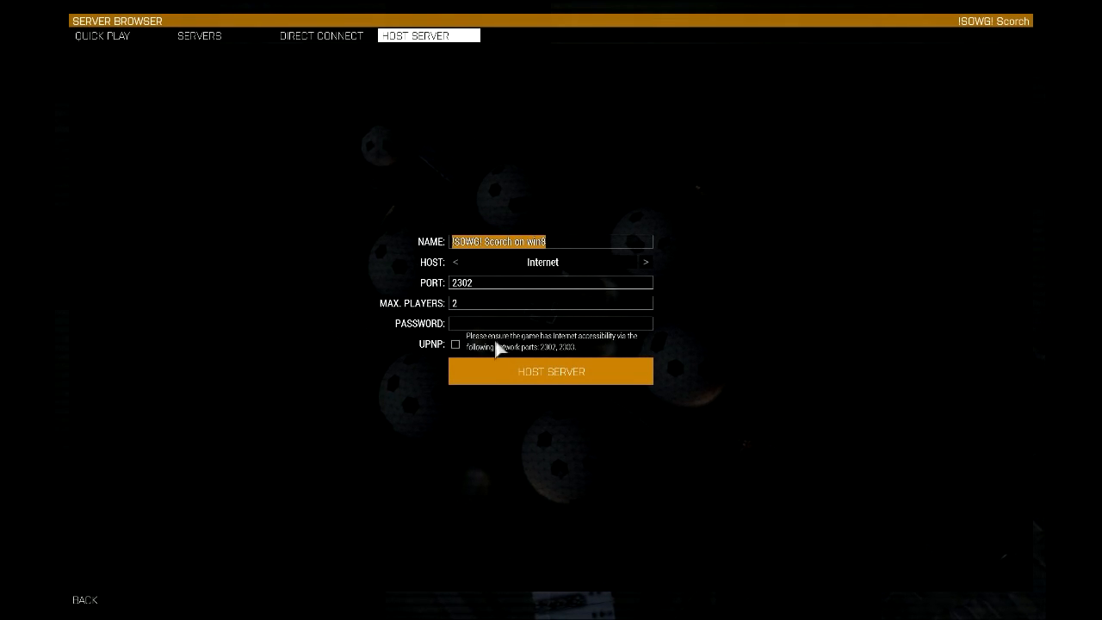
pyautogui.moveTo(454, 345)
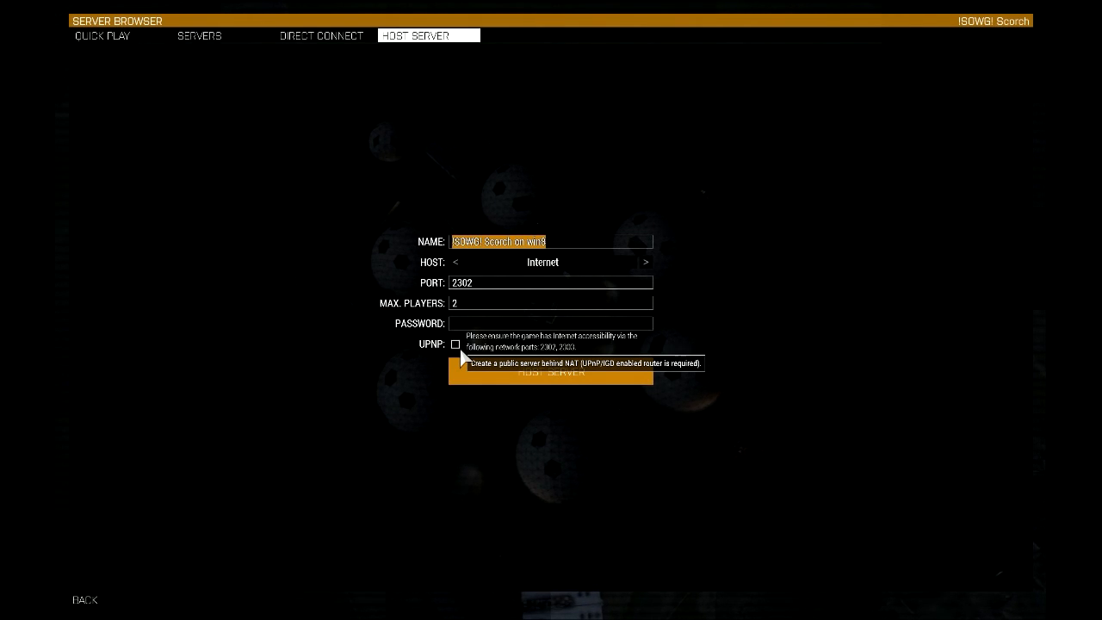
pyautogui.click(455, 344)
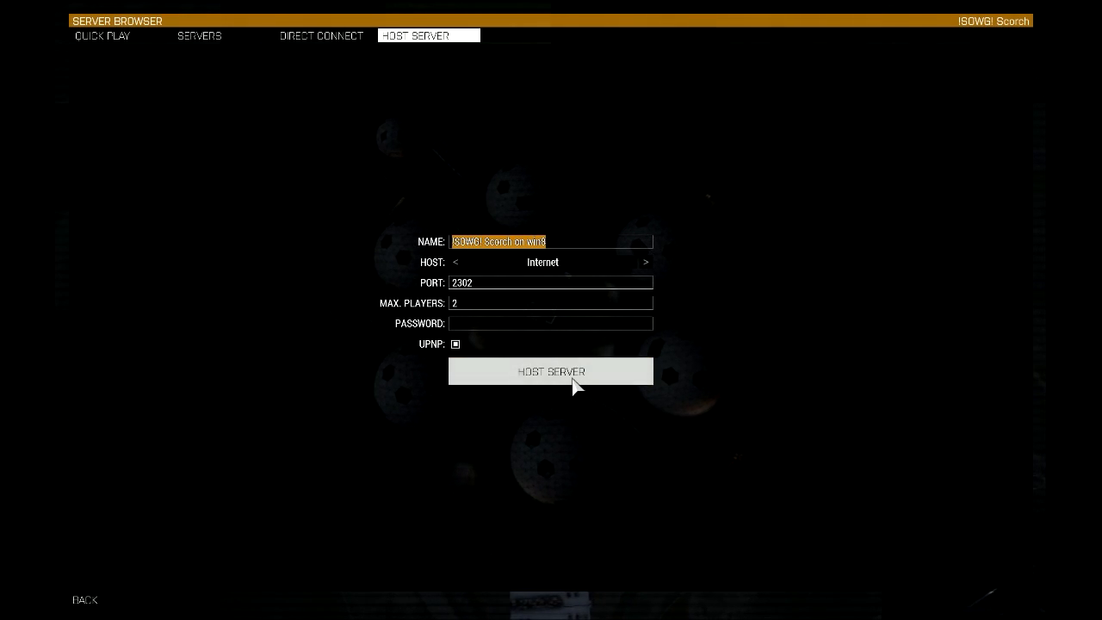
# Start hosting the server and settle on the Altis mission list after checking Stratis
pyautogui.click(552, 372)
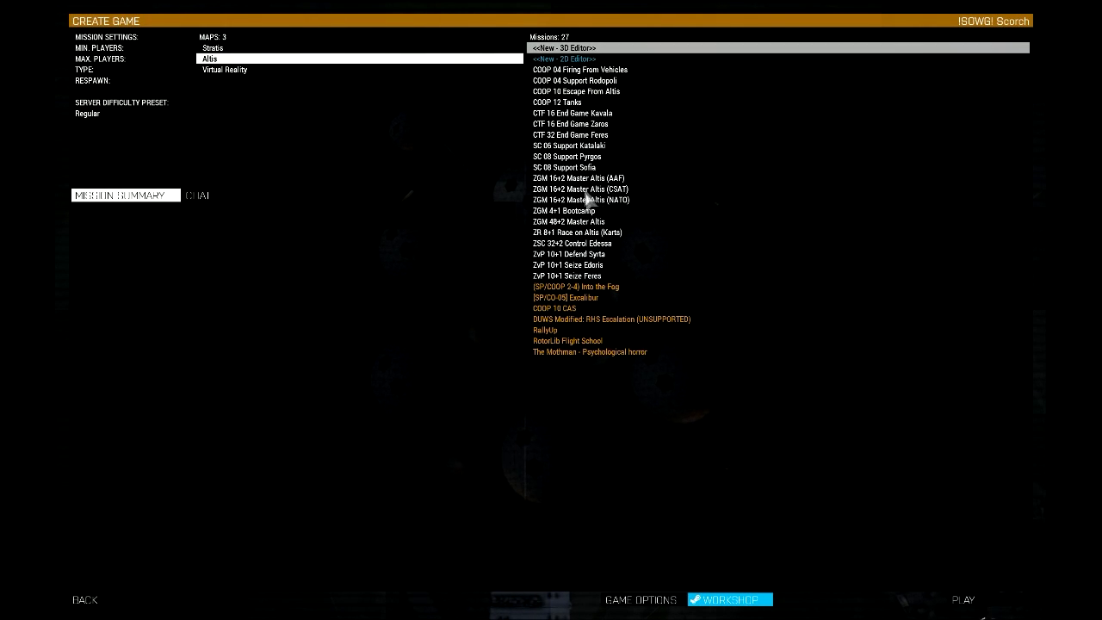
pyautogui.click(213, 36)
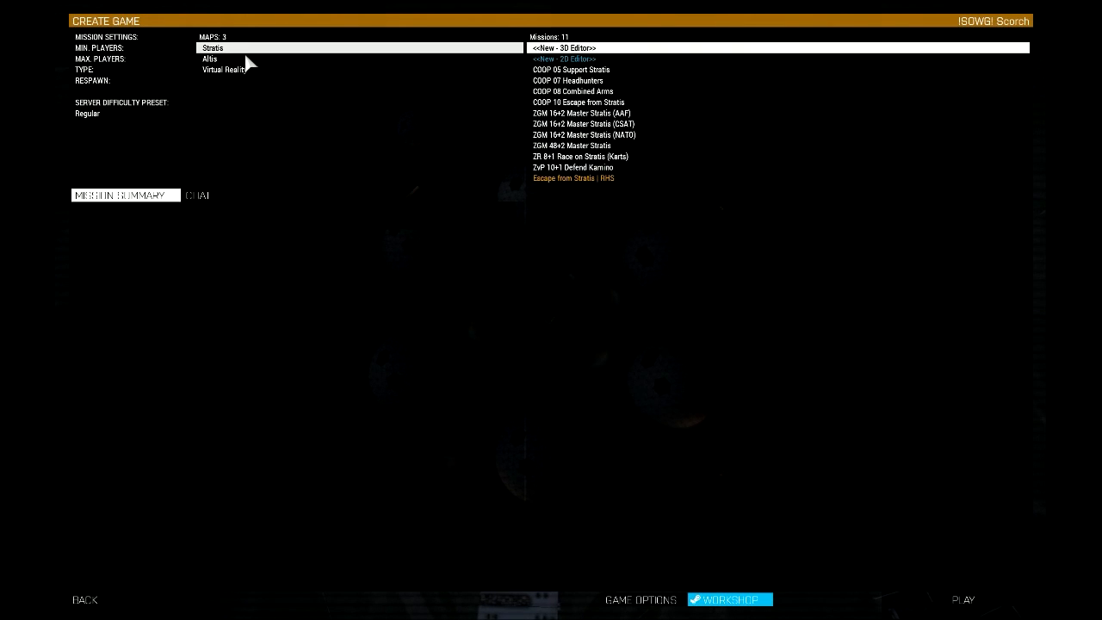
pyautogui.click(210, 58)
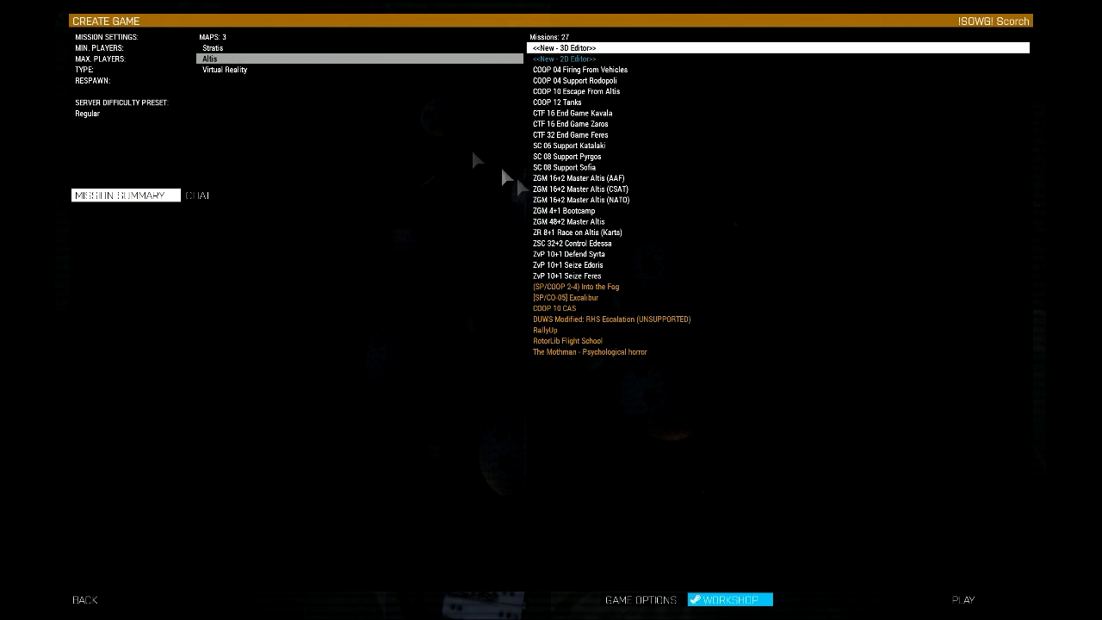
# Preview the RotorLib Flight School, RallyUp and Into the Fog co-op missions
pyautogui.click(569, 341)
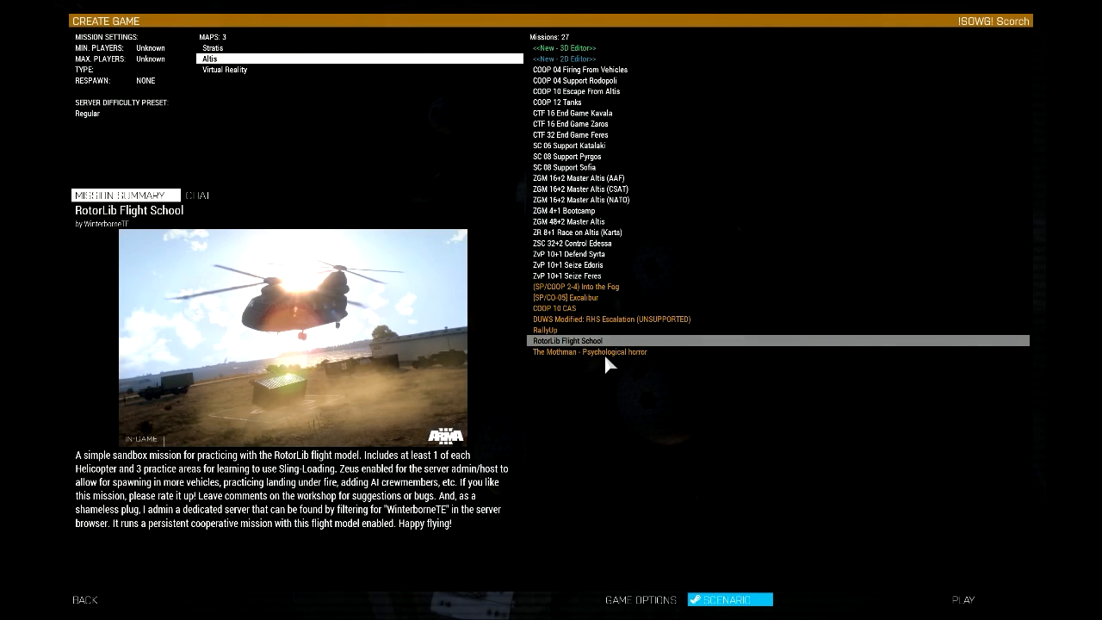
pyautogui.click(544, 330)
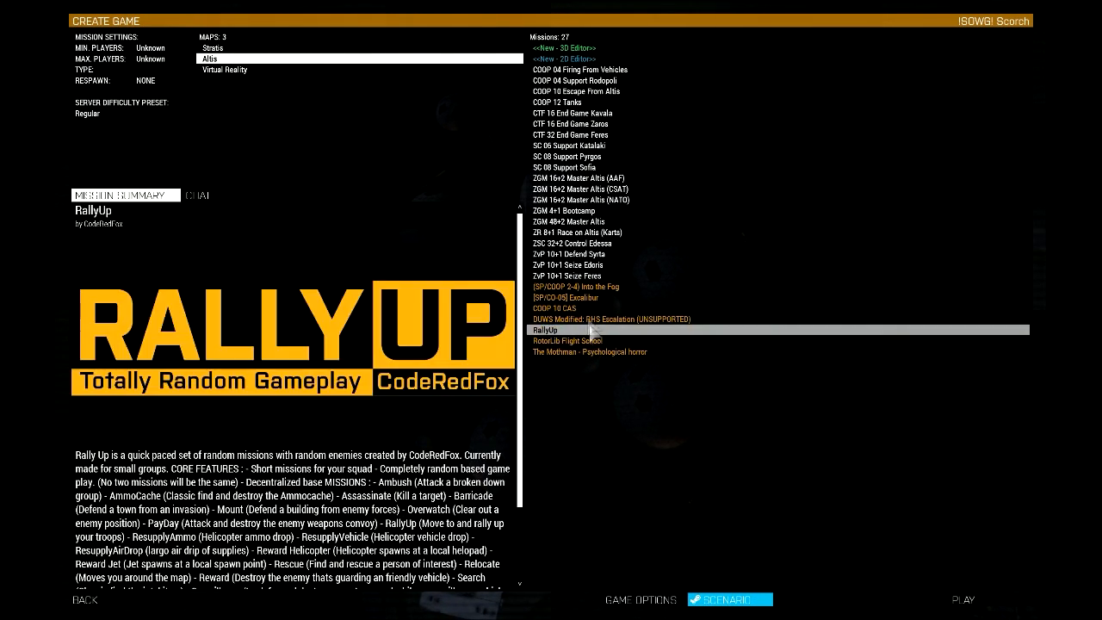
pyautogui.click(586, 286)
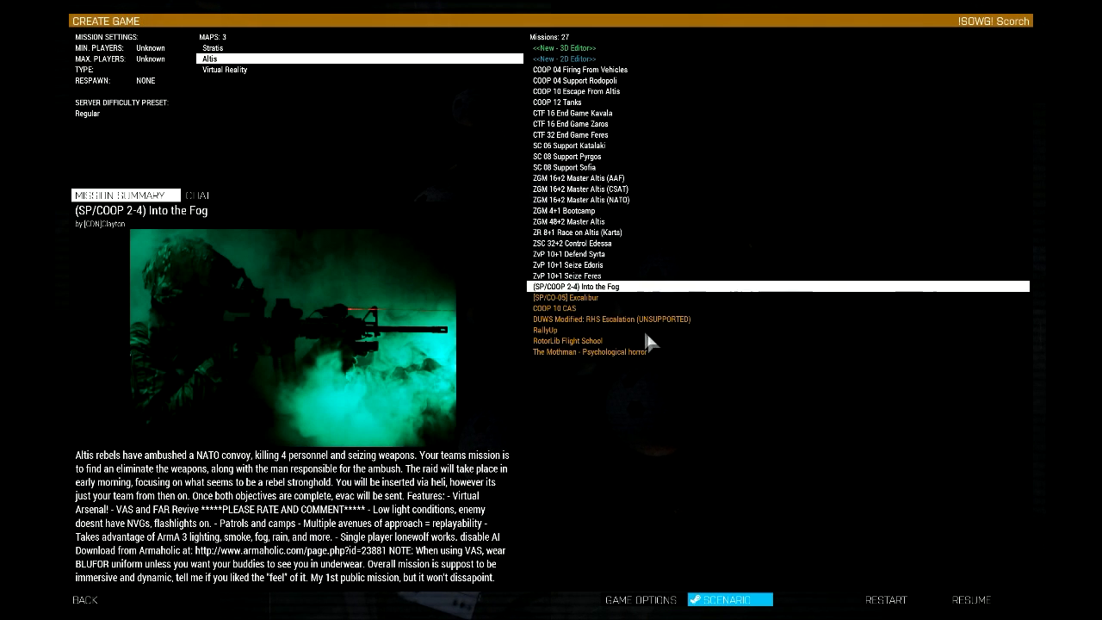
# Select the [SP/CO-05] Excalibur mission so its Steam files download
pyautogui.click(565, 296)
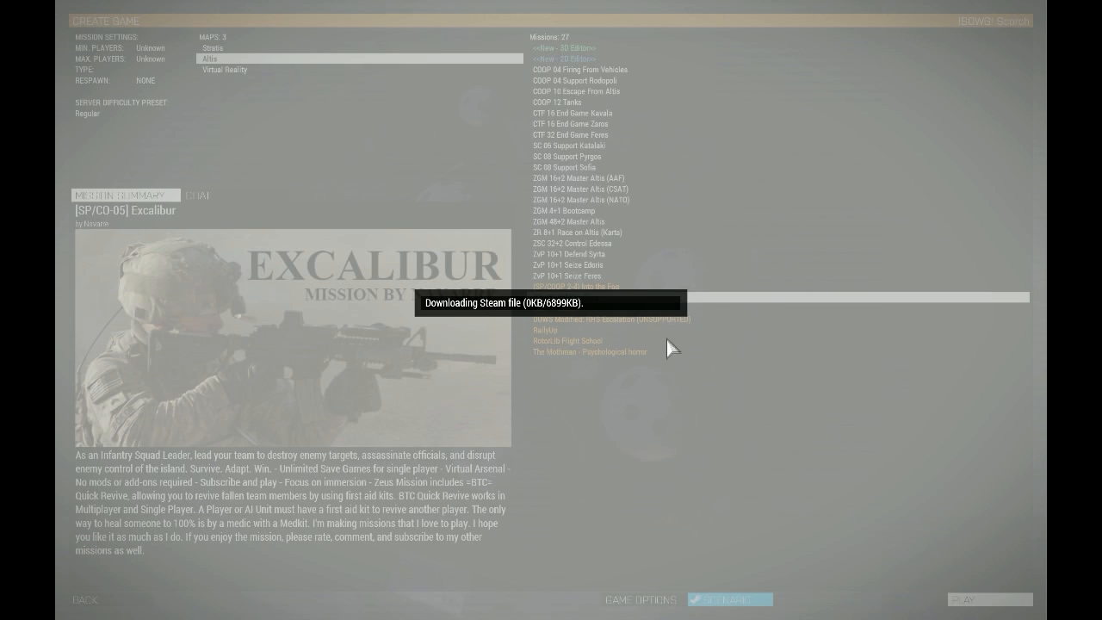
pyautogui.moveTo(657, 326)
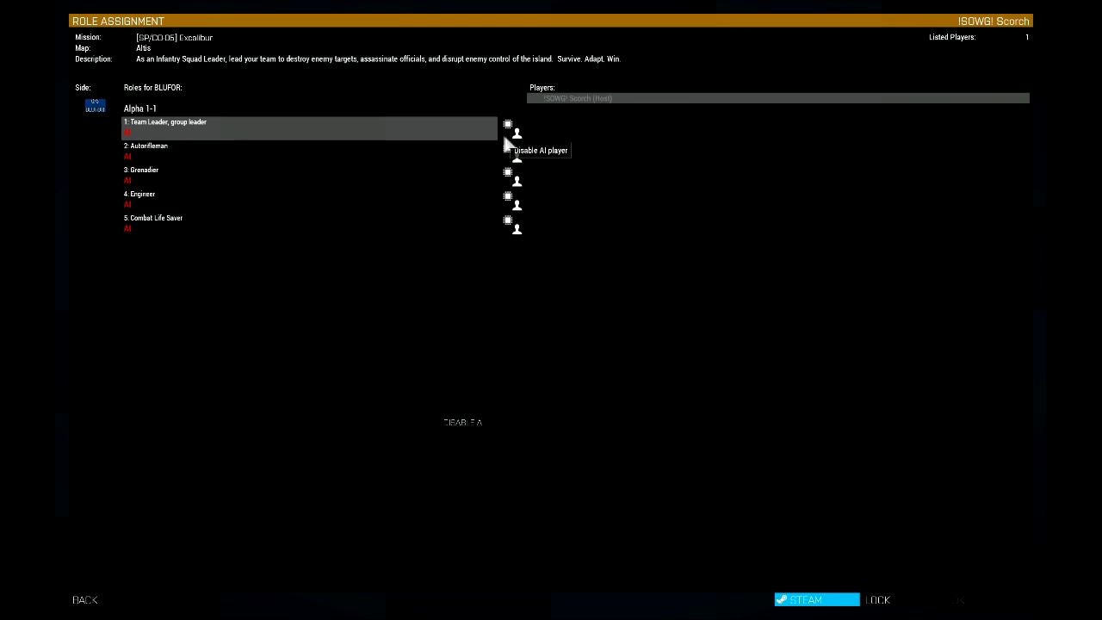
pyautogui.moveTo(514, 164)
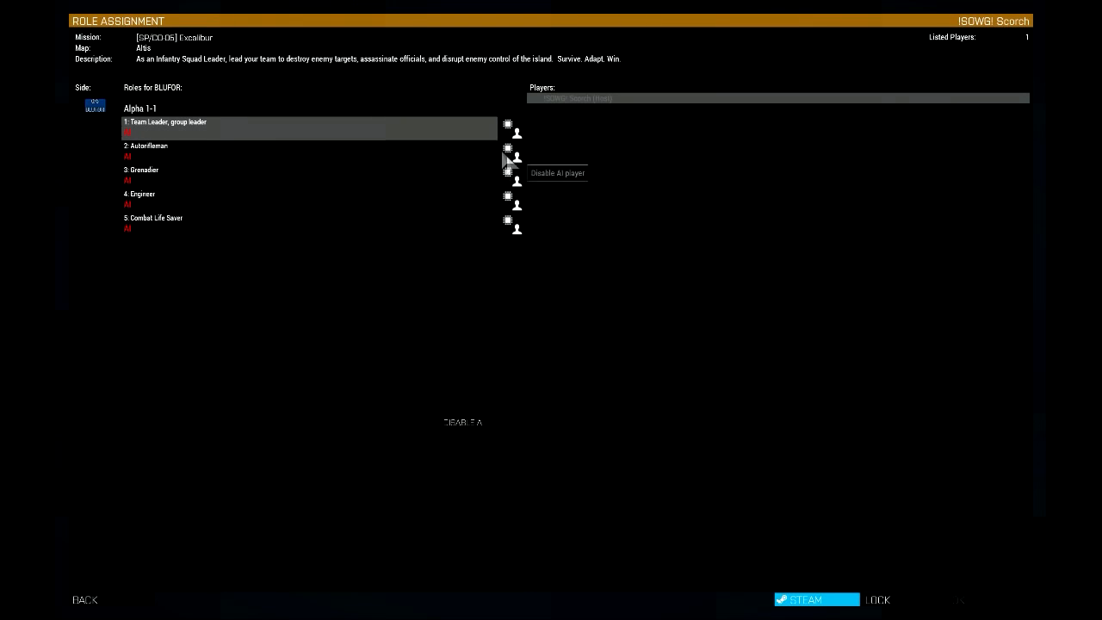
# Take the Team Leader slot, leave AI in the other squad roles, and launch Excalibur on Altis
pyautogui.click(508, 124)
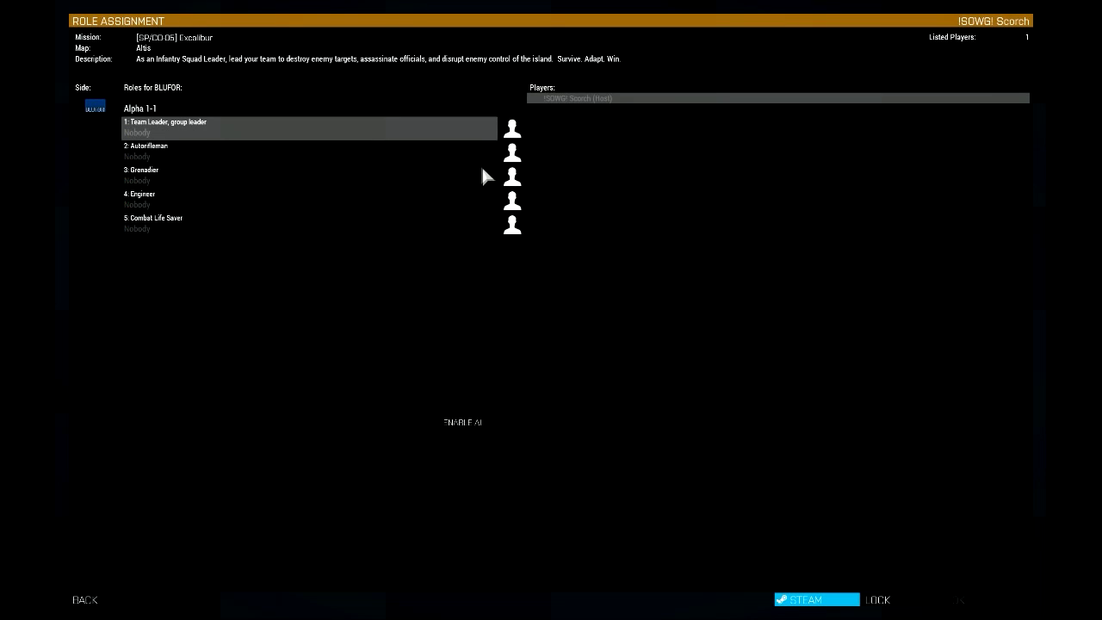
pyautogui.click(462, 422)
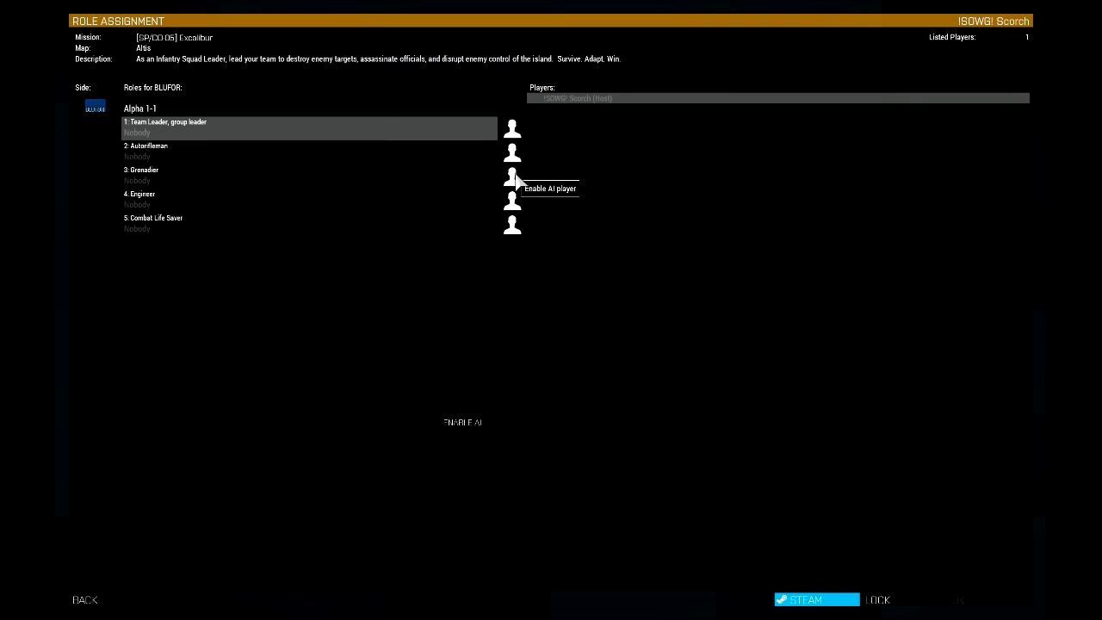
pyautogui.click(462, 422)
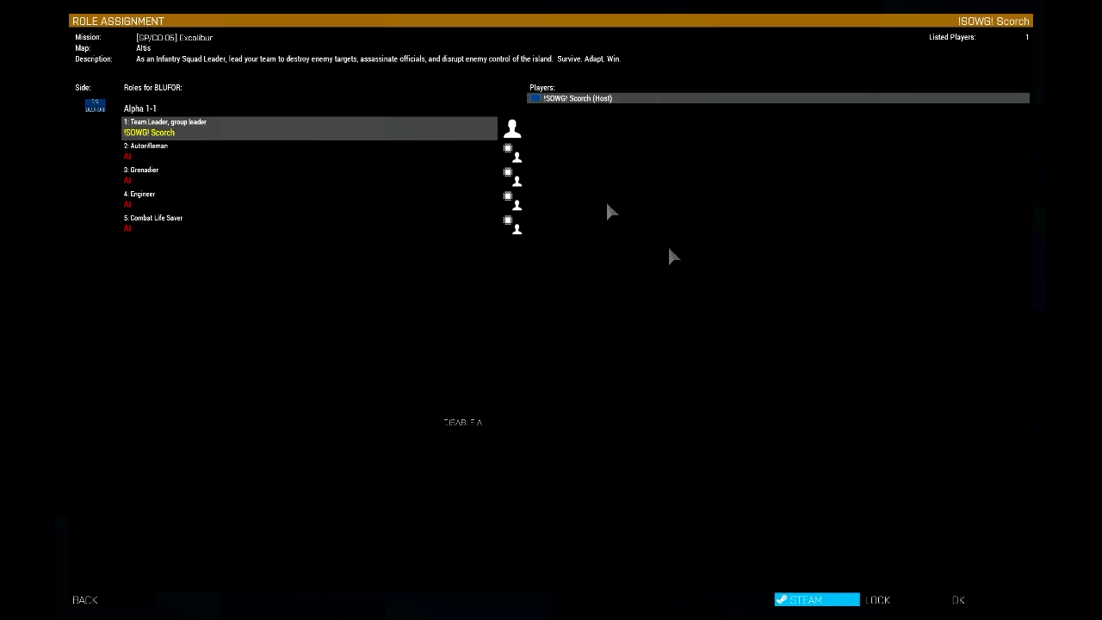
pyautogui.moveTo(989, 613)
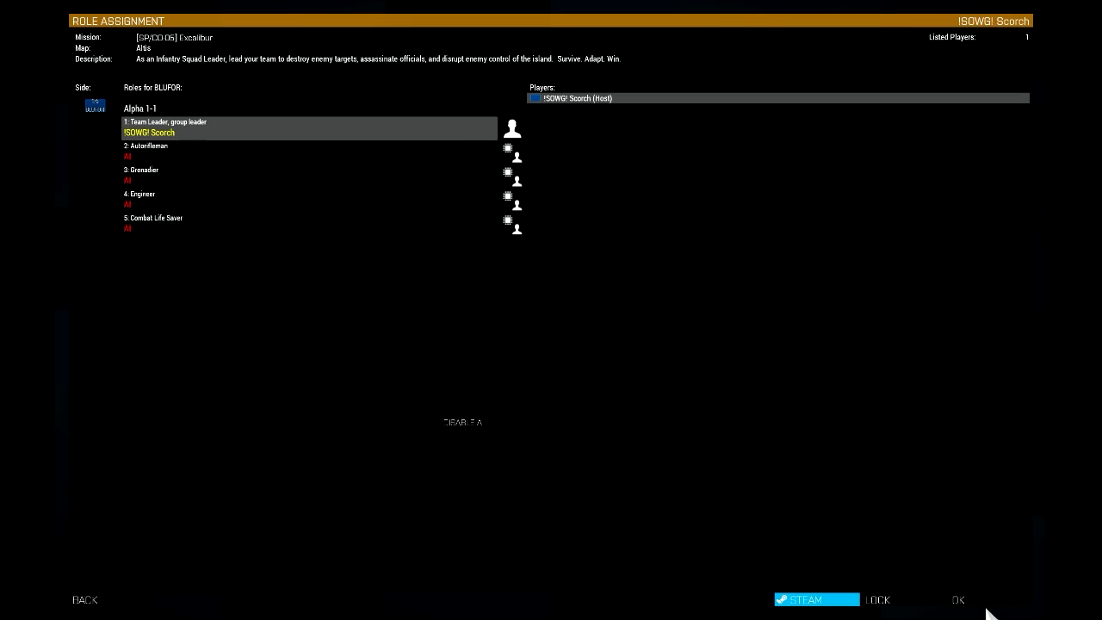
pyautogui.click(957, 599)
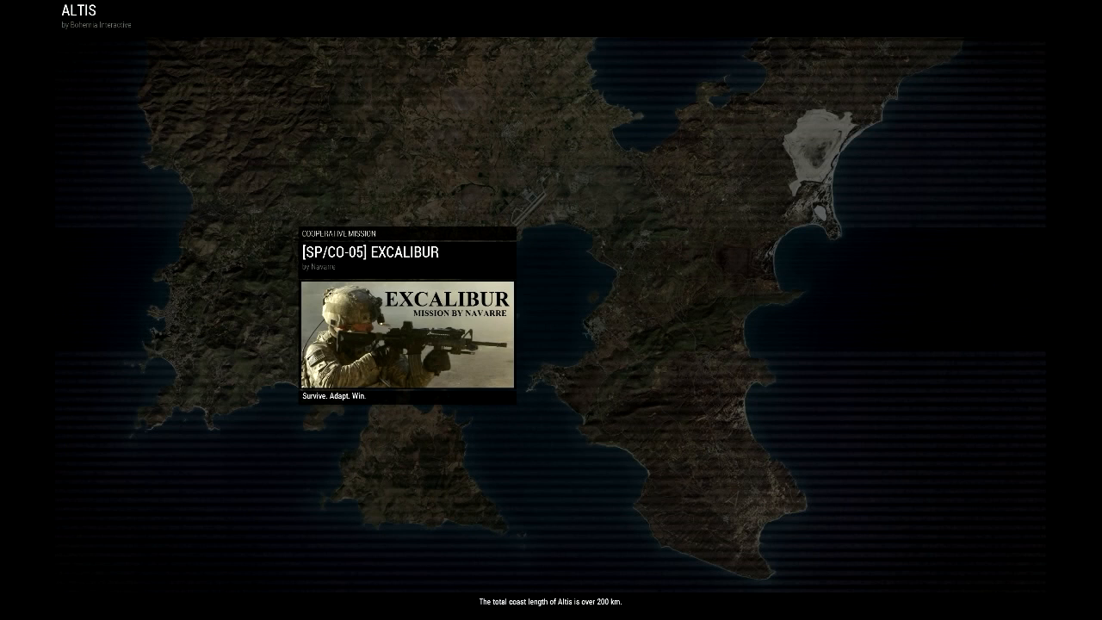